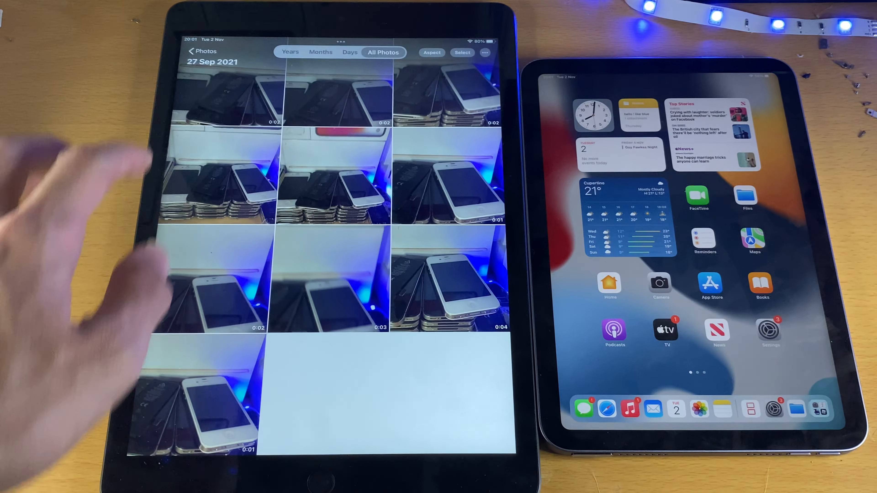
Return to the Recents album holding 12 photos and 10 videos, with the album list hidden.
{"action": "left_click", "coordinate": [203, 51]}
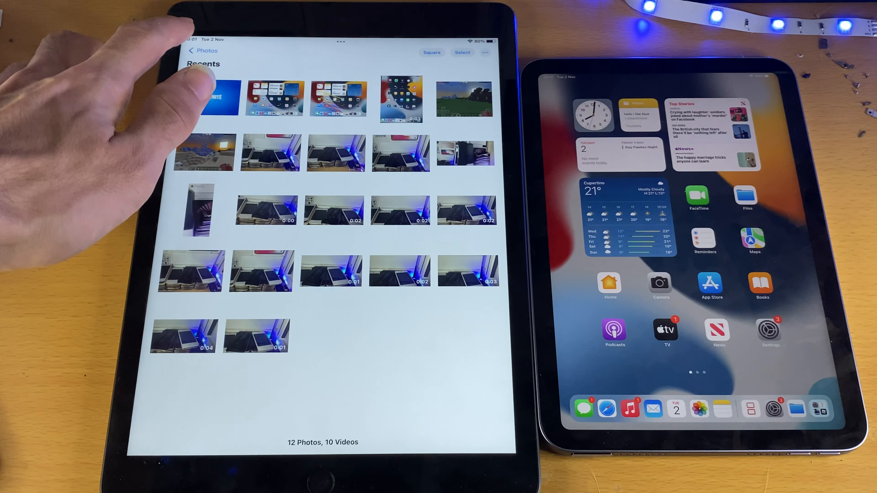
{"action": "left_click", "coordinate": [203, 50]}
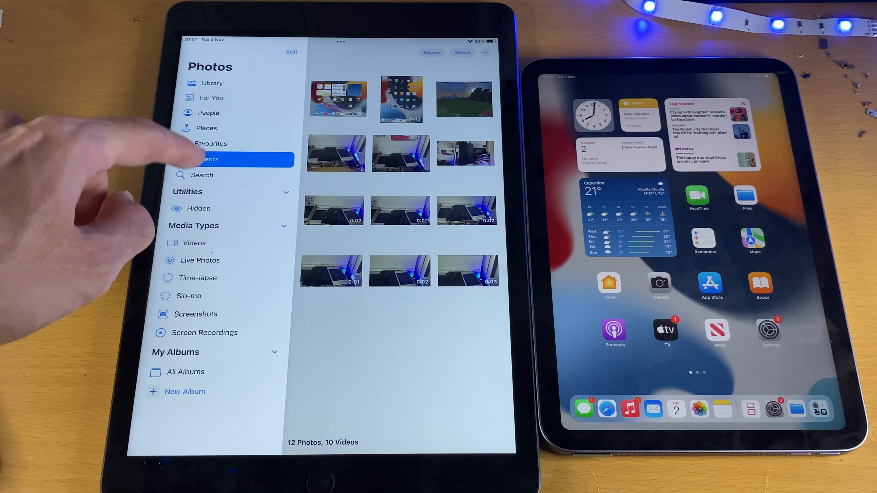
{"action": "left_click", "coordinate": [210, 159]}
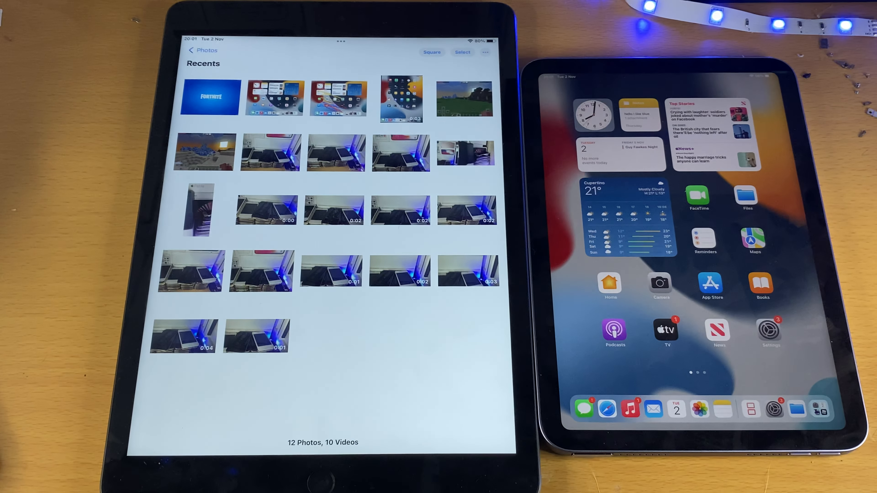
Enter selection mode and mark all 22 items in Recents.
{"action": "left_click", "coordinate": [461, 52]}
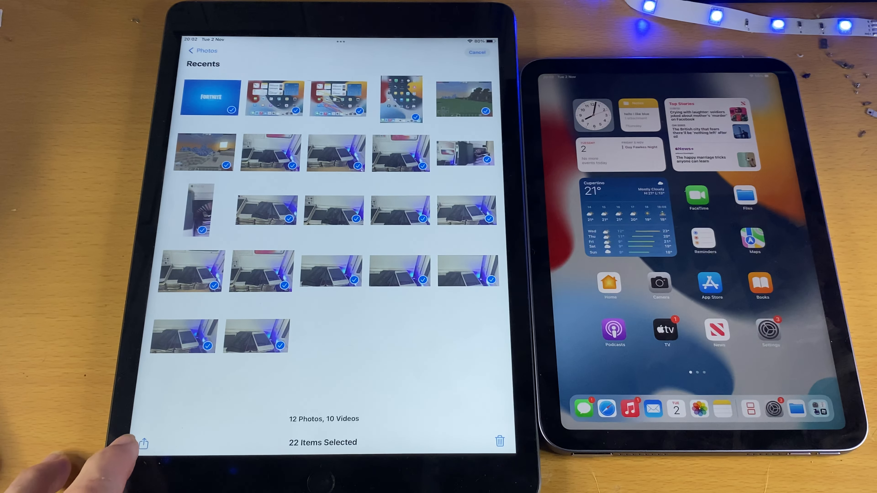
Share the 22 selected items via AirDrop to the iPad mini.
{"action": "left_click", "coordinate": [143, 443]}
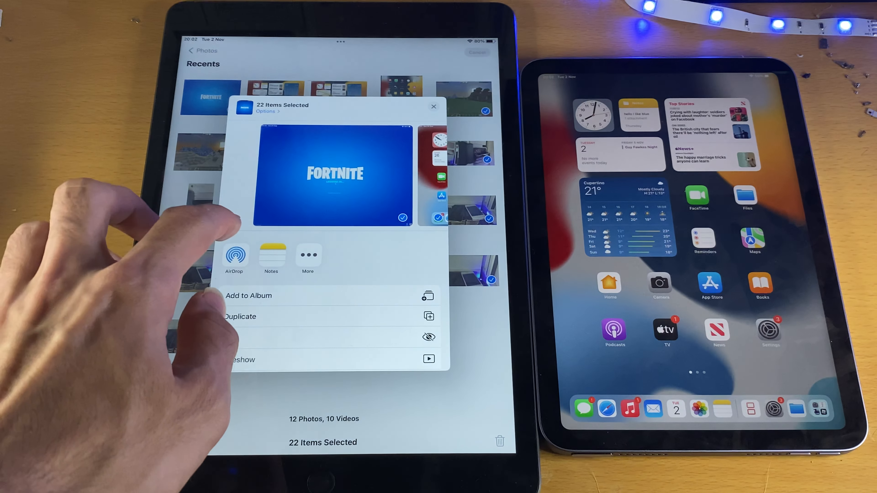
{"action": "left_click", "coordinate": [234, 255]}
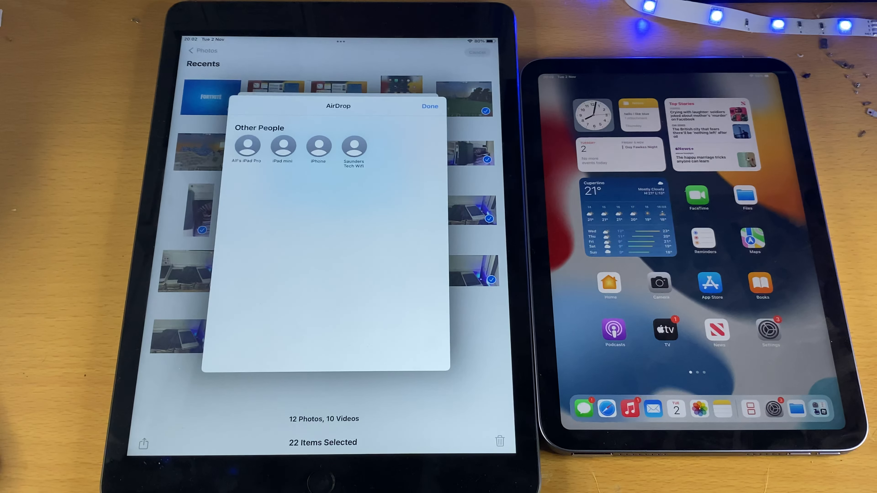
{"action": "left_click", "coordinate": [282, 147]}
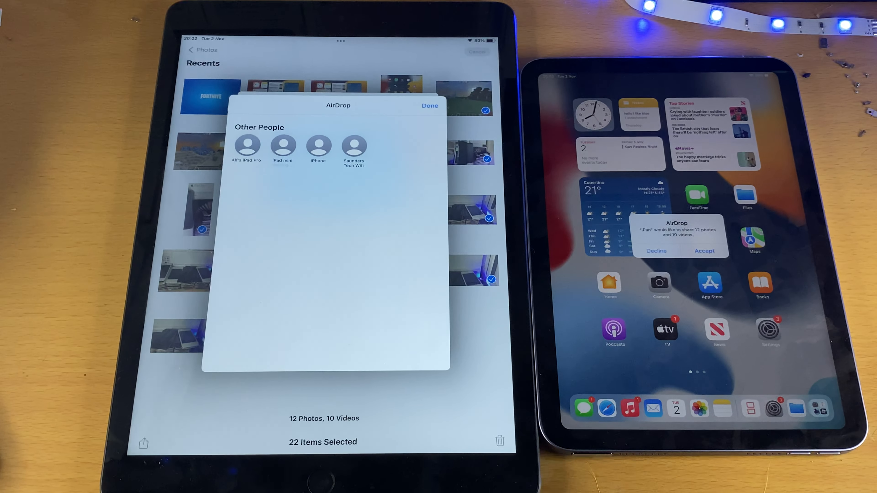
Accept the incoming AirDrop of 12 photos and 10 videos on the iPad mini.
{"action": "left_click", "coordinate": [704, 251]}
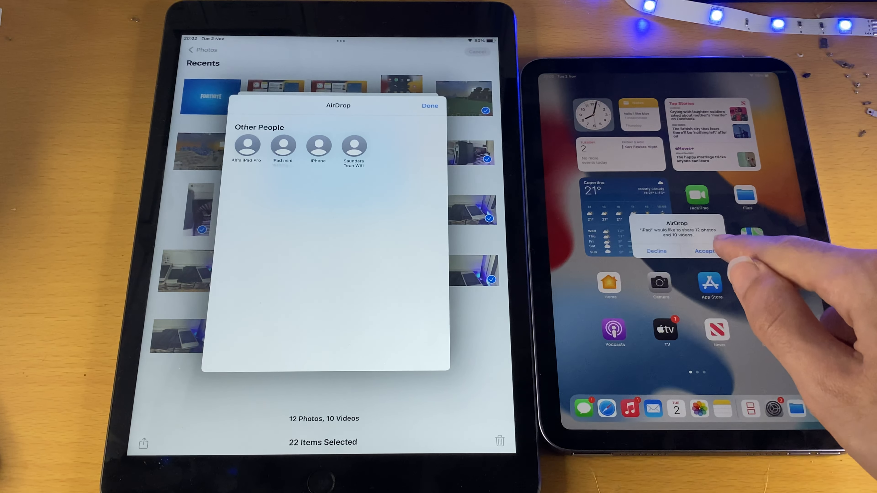
{"action": "left_click", "coordinate": [706, 251]}
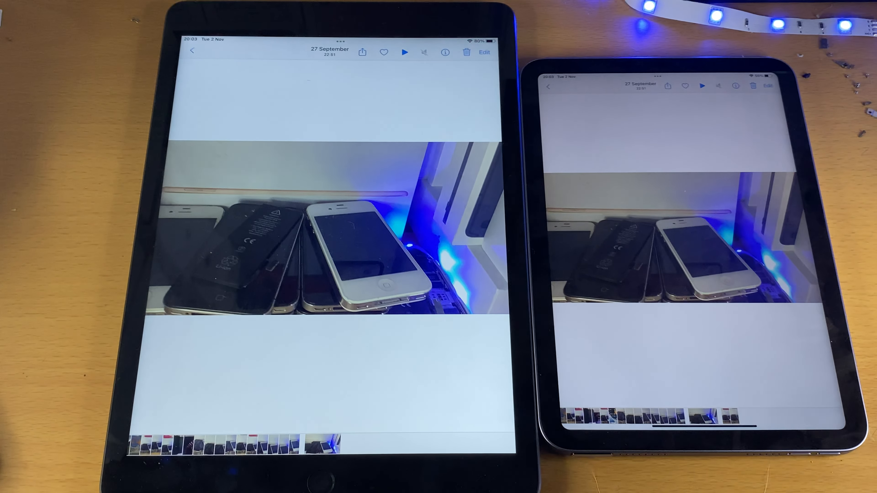
Return from the opened received photo to the iPad mini's Recents grid.
{"action": "left_click", "coordinate": [192, 50]}
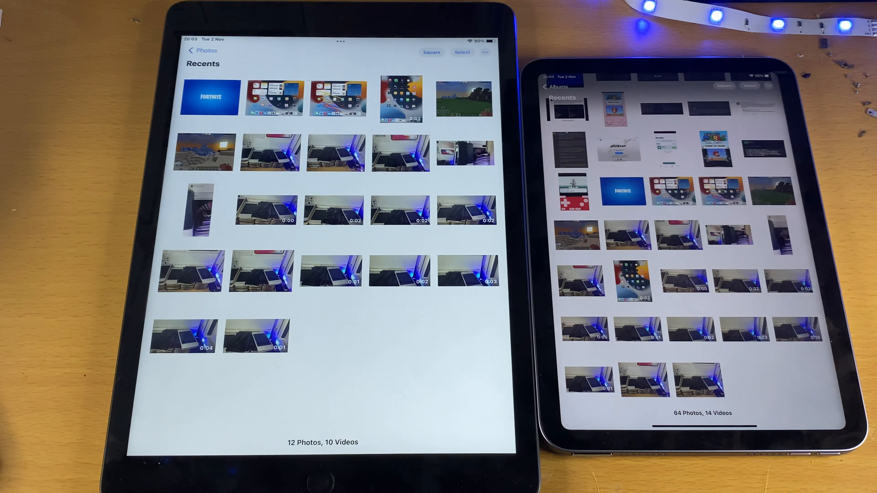